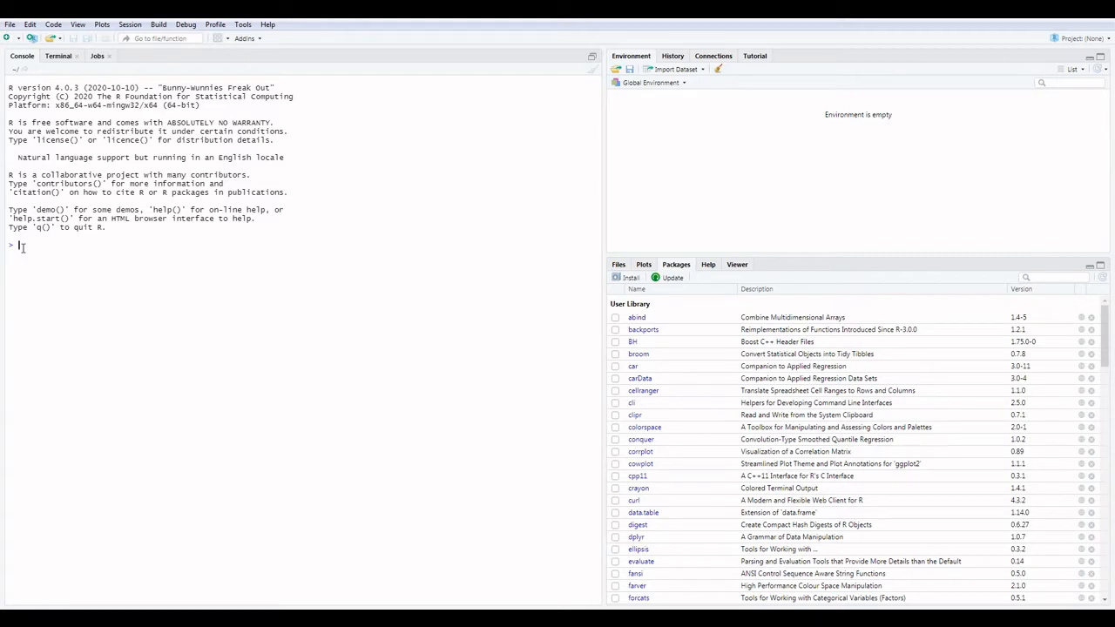
Step: Assign vector a = c(2,1) in the Console
type("a")
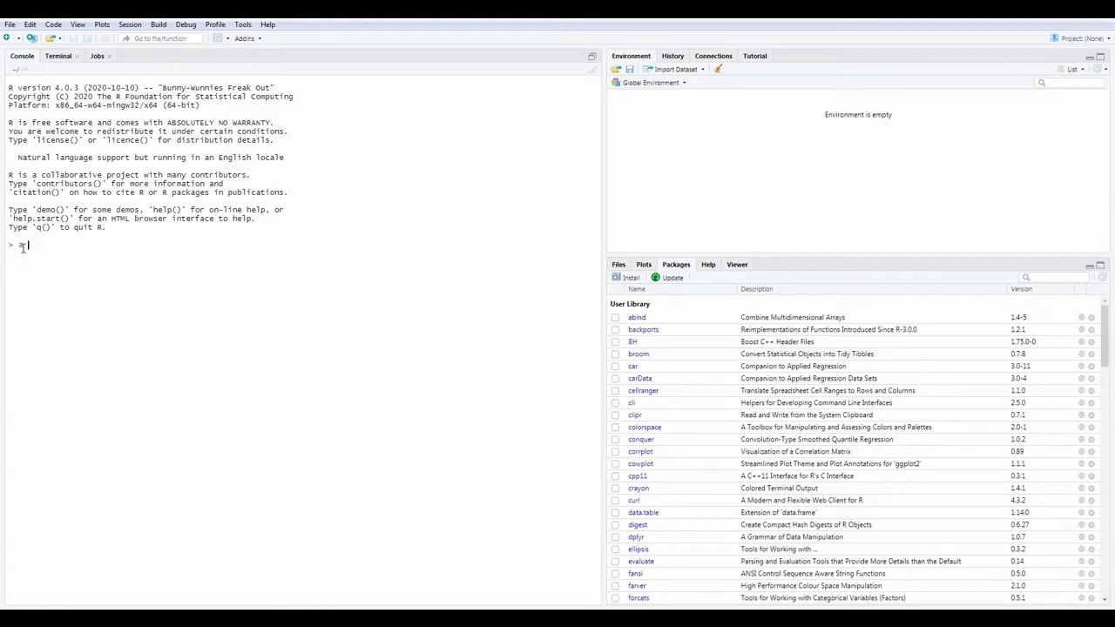
type("= c(2")
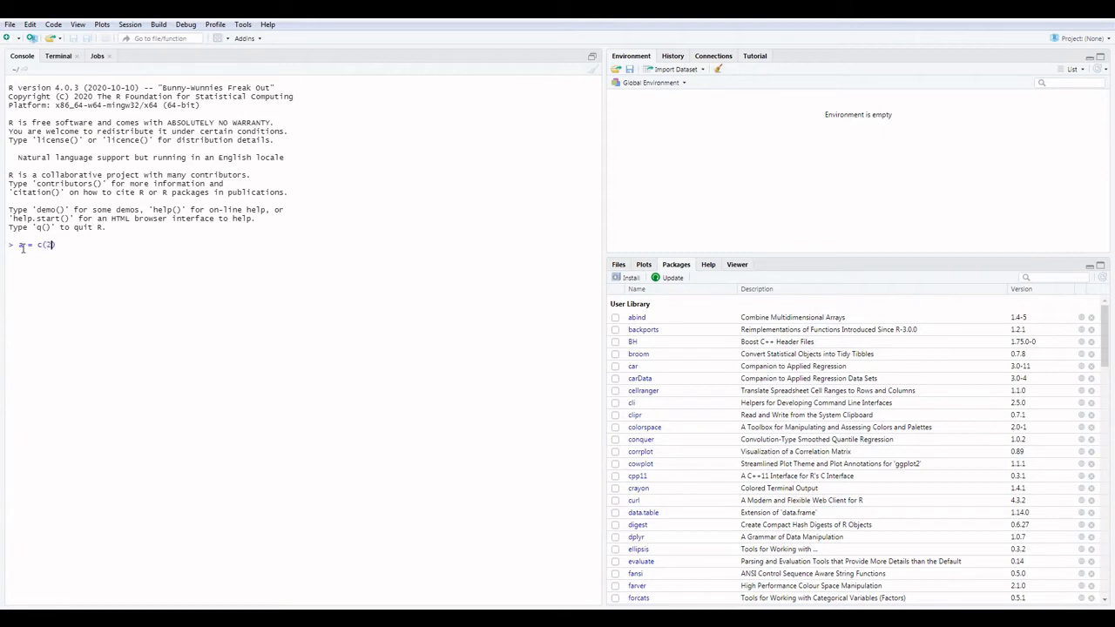
type(",1")
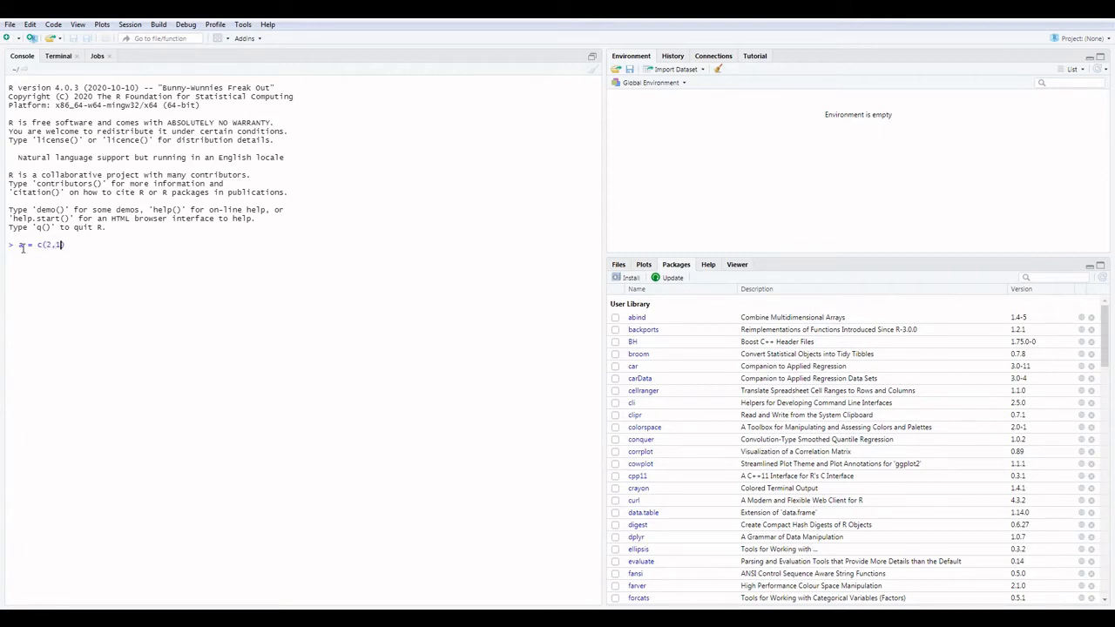
key("Return")
type("b = c")
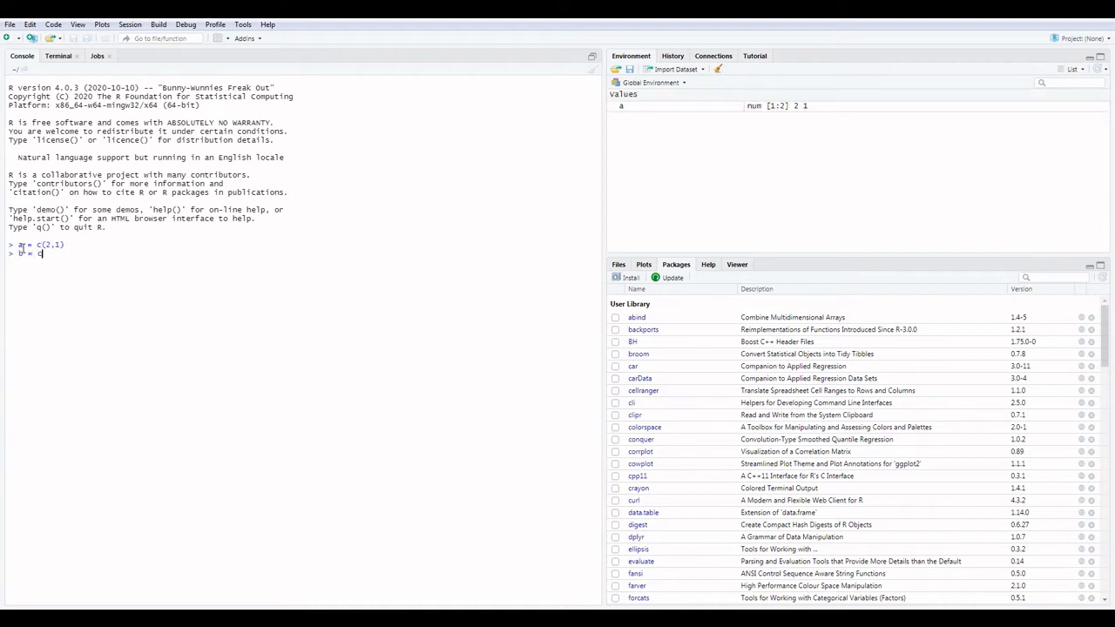
Step: Assign vector b = c(5,3) in the Console
type("(")
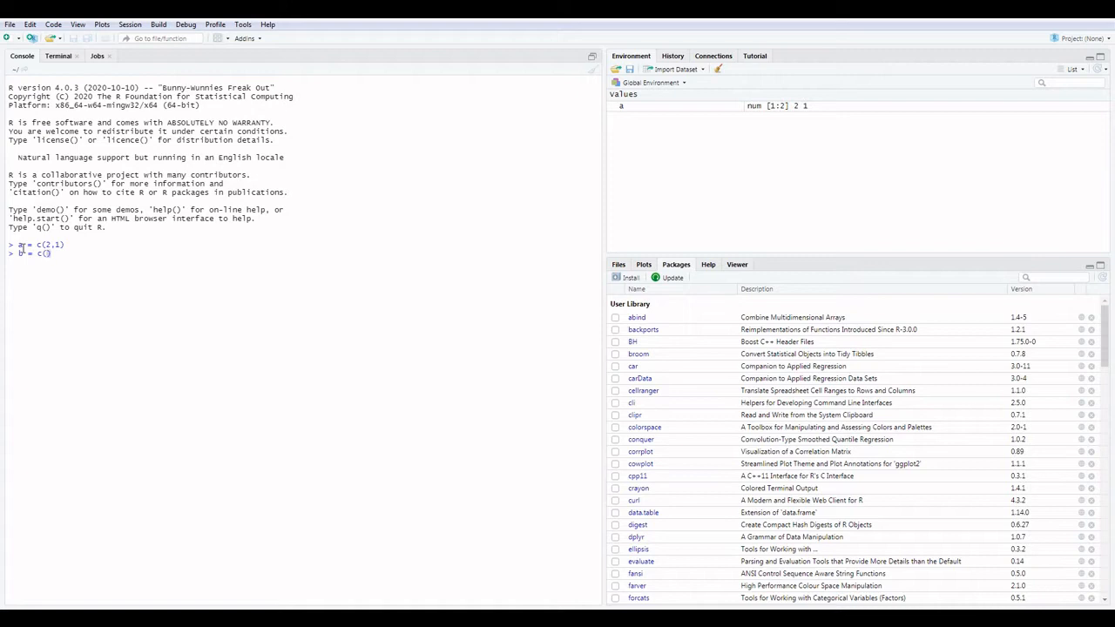
type("5,")
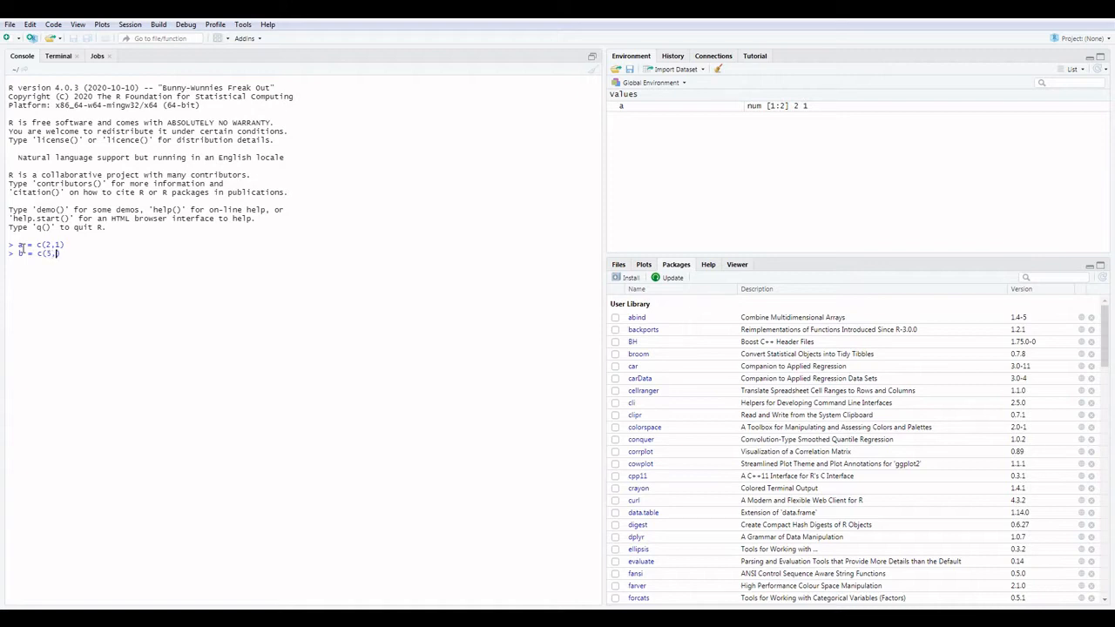
type("3)")
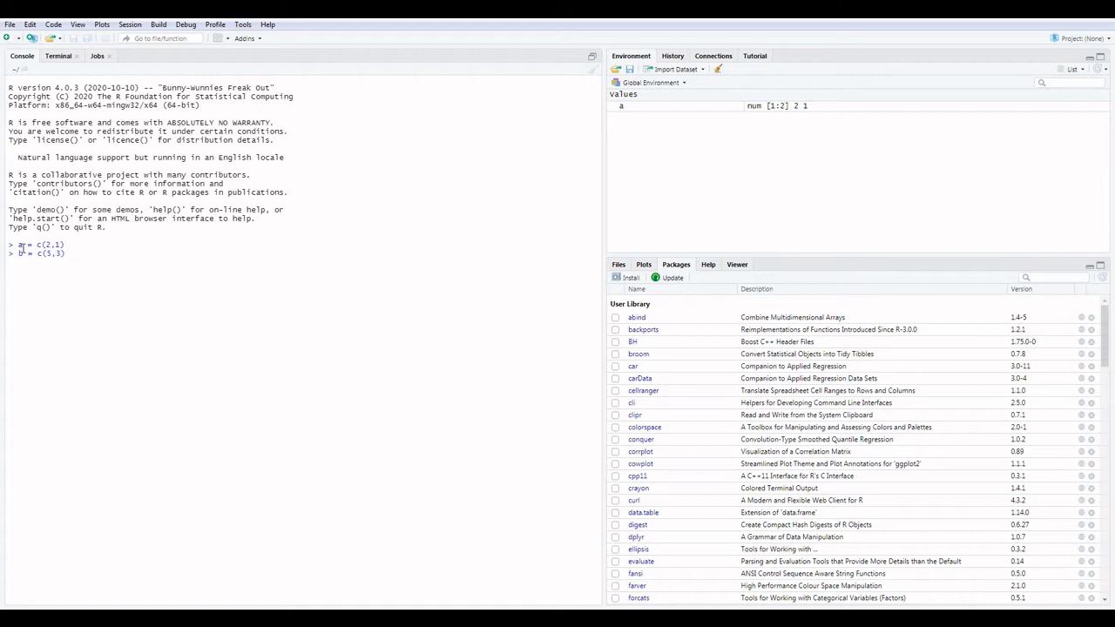
mouse_move(63, 253)
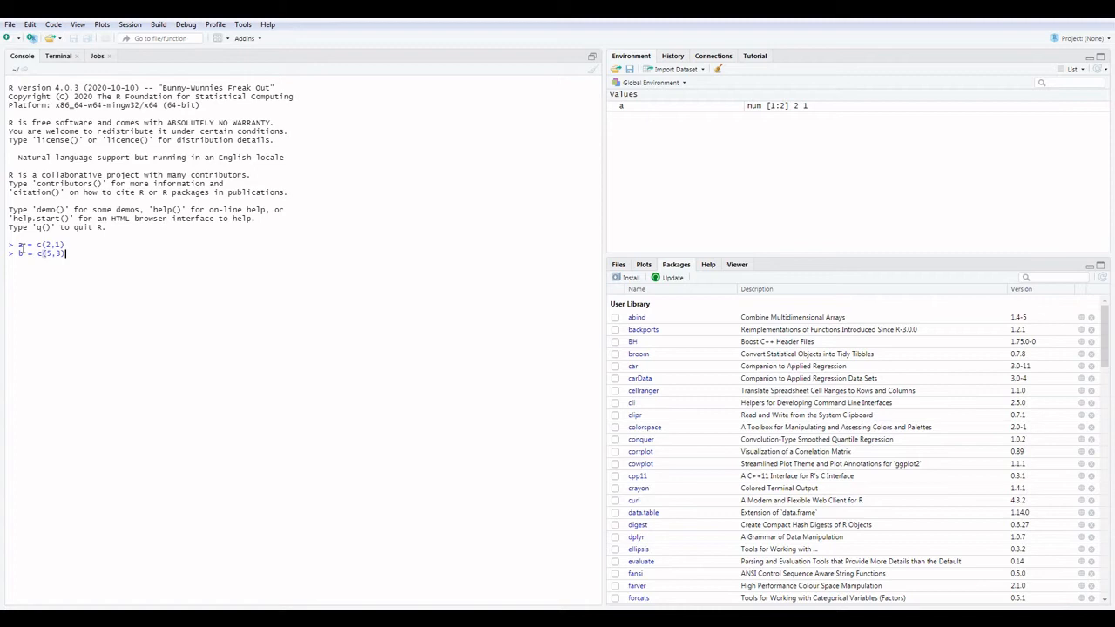
key("Return")
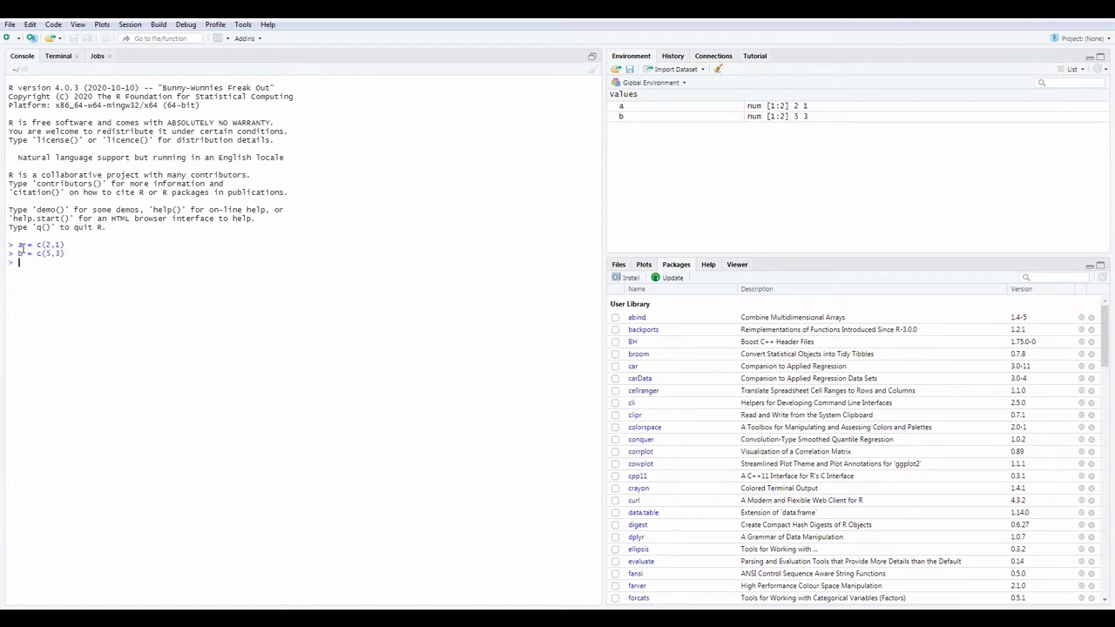
Step: Begin the line euclidean <- function(a,b) in the Console
type("euclid")
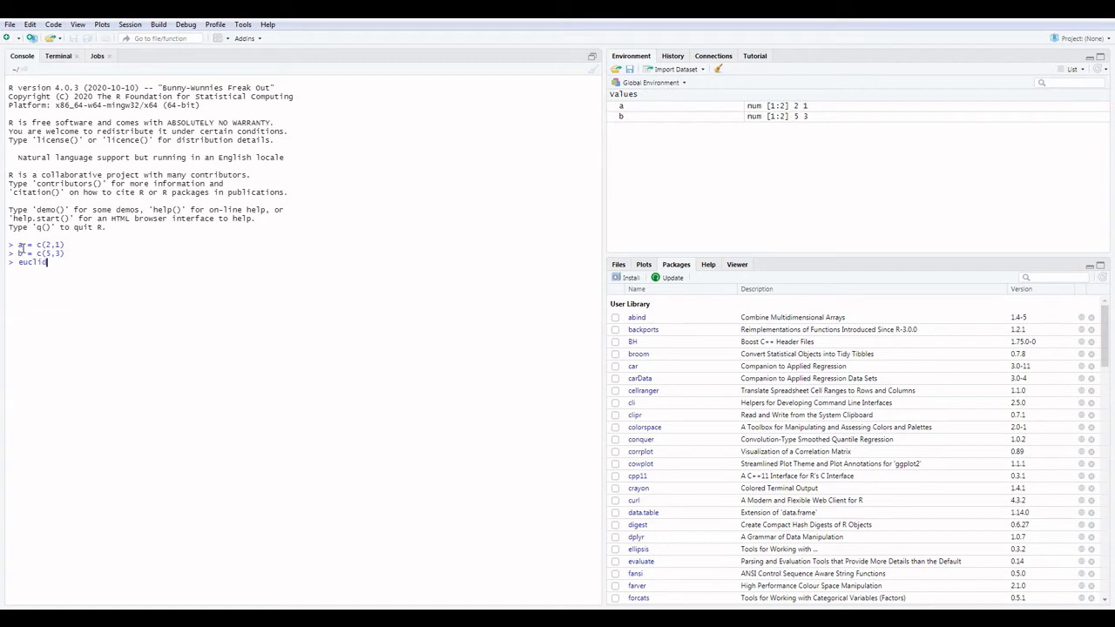
type("ean <-")
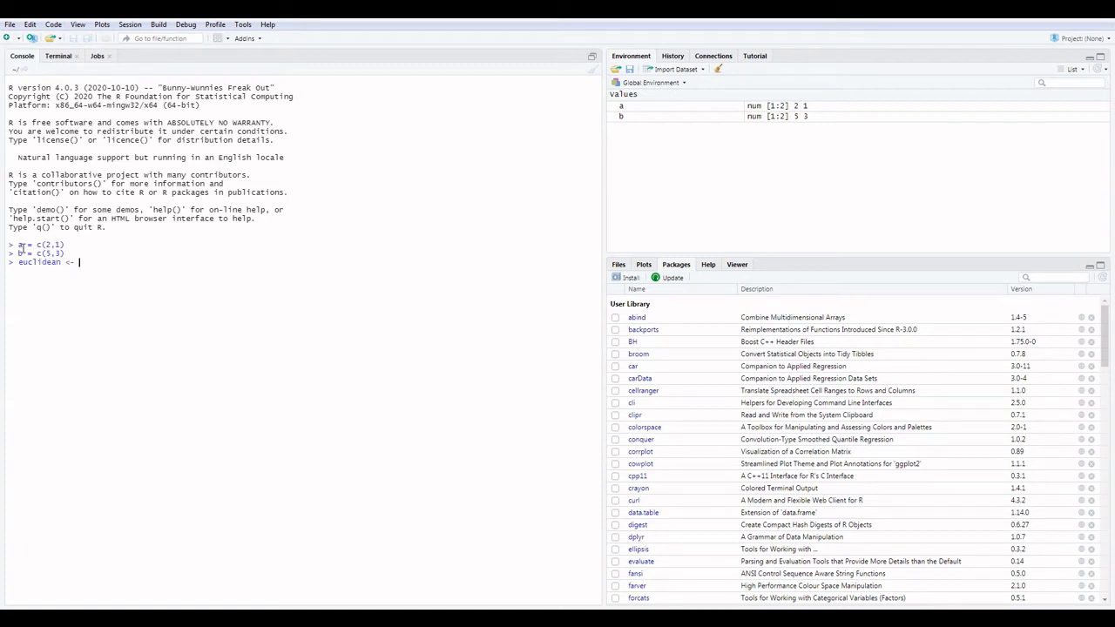
type("f")
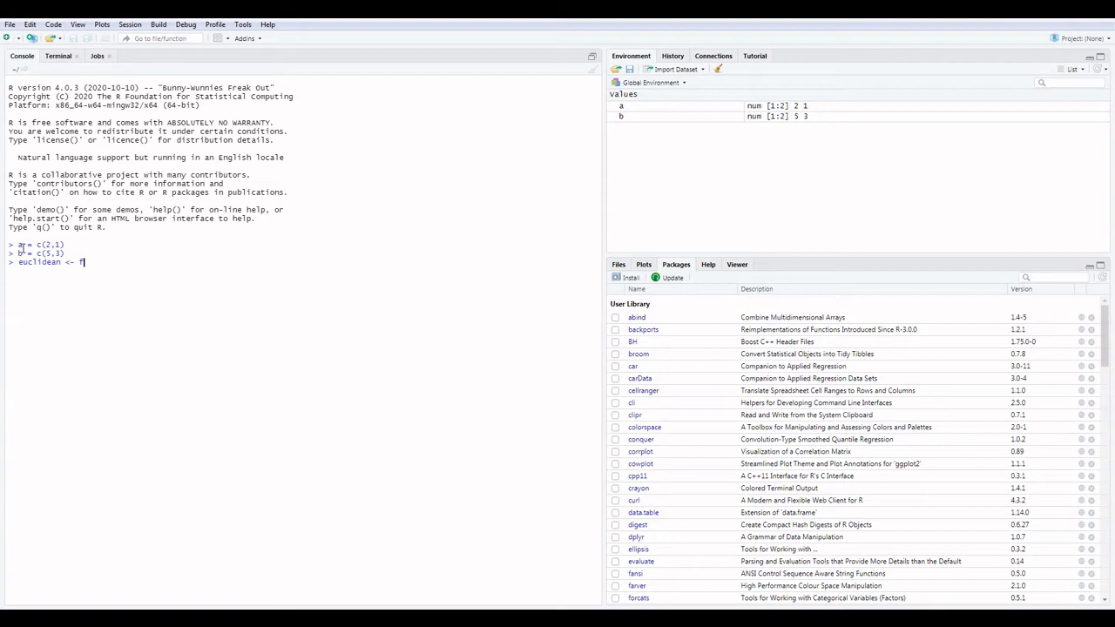
type("unction(")
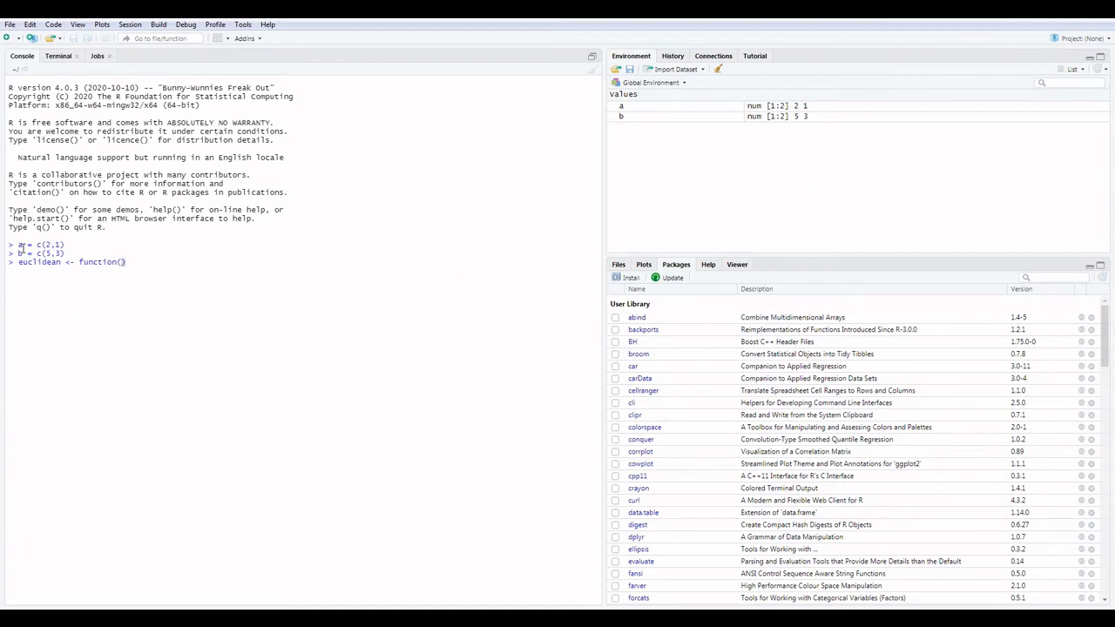
type("a,")
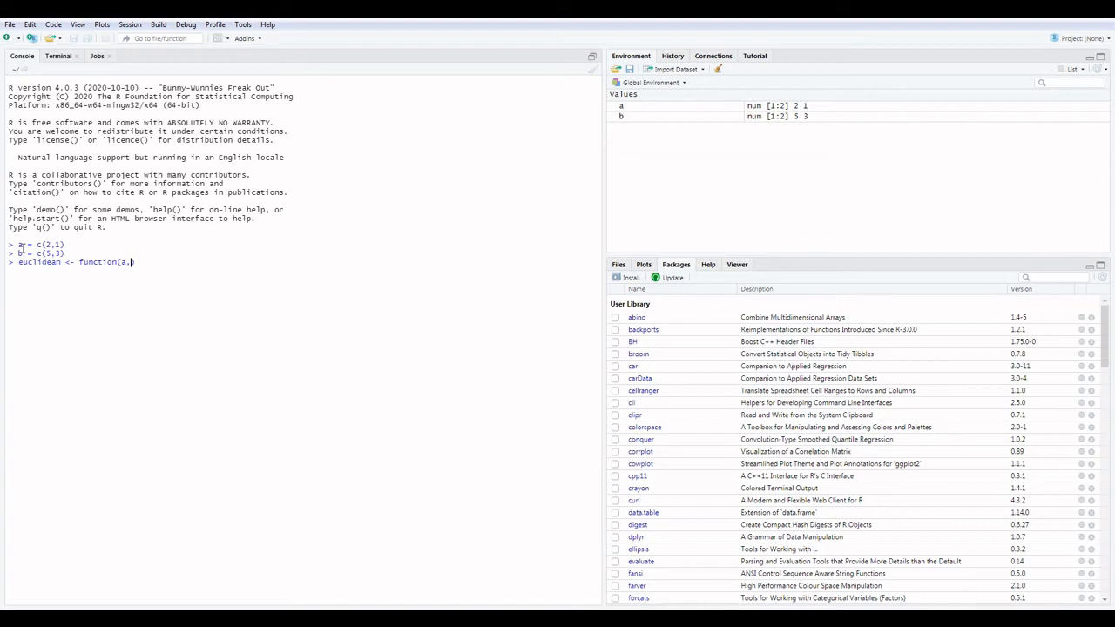
type("b)")
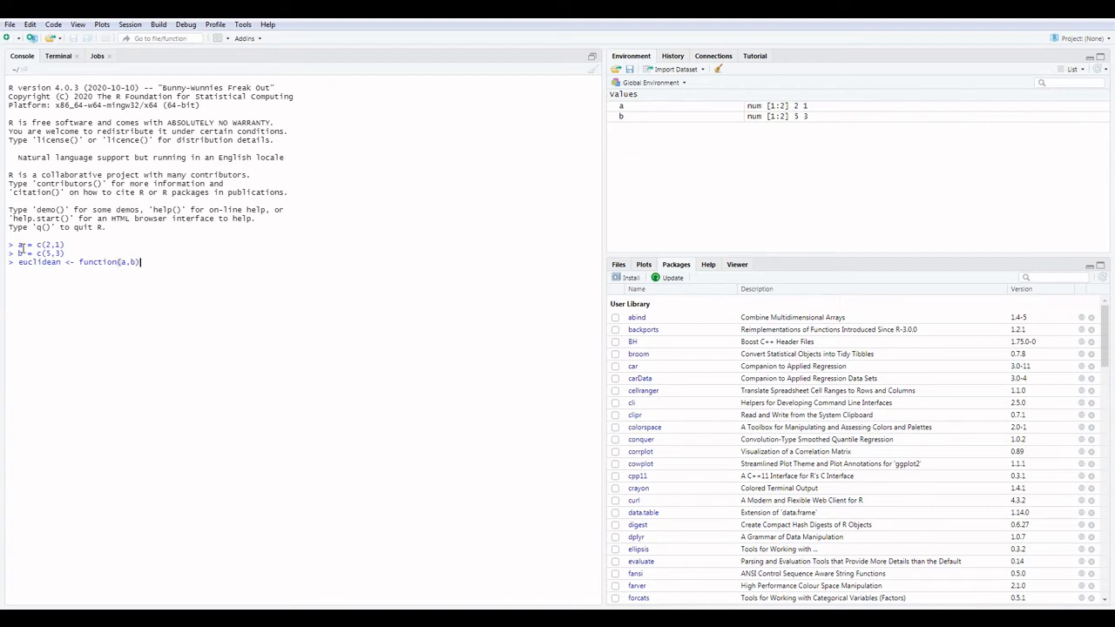
Step: Continue the body as sqrt(sum((a-b))), leaving the line unrun
type("s")
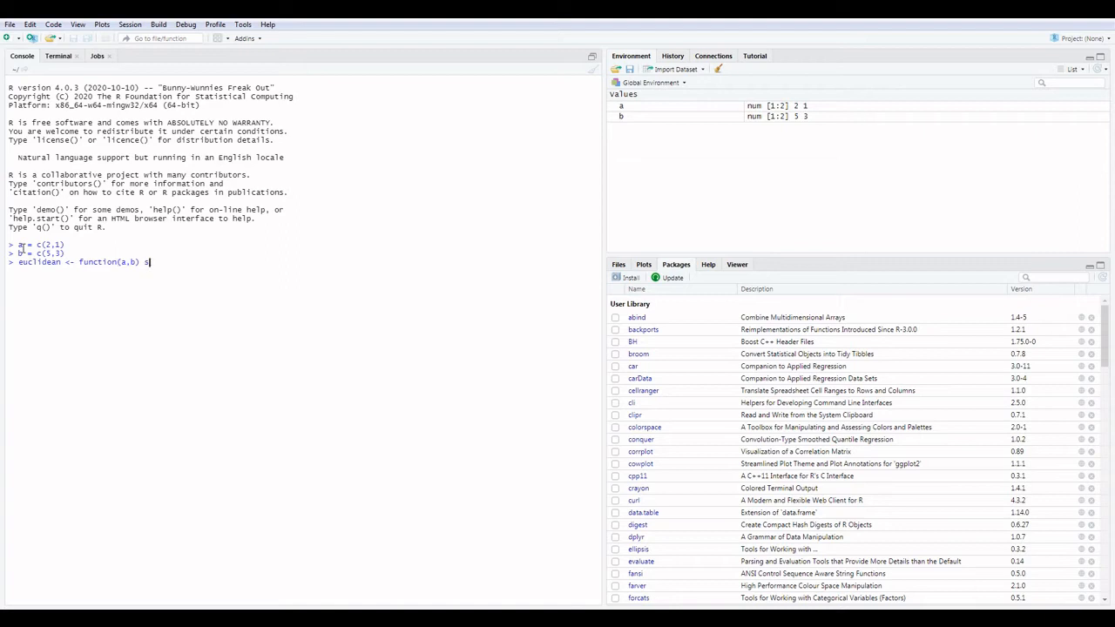
type("qrt")
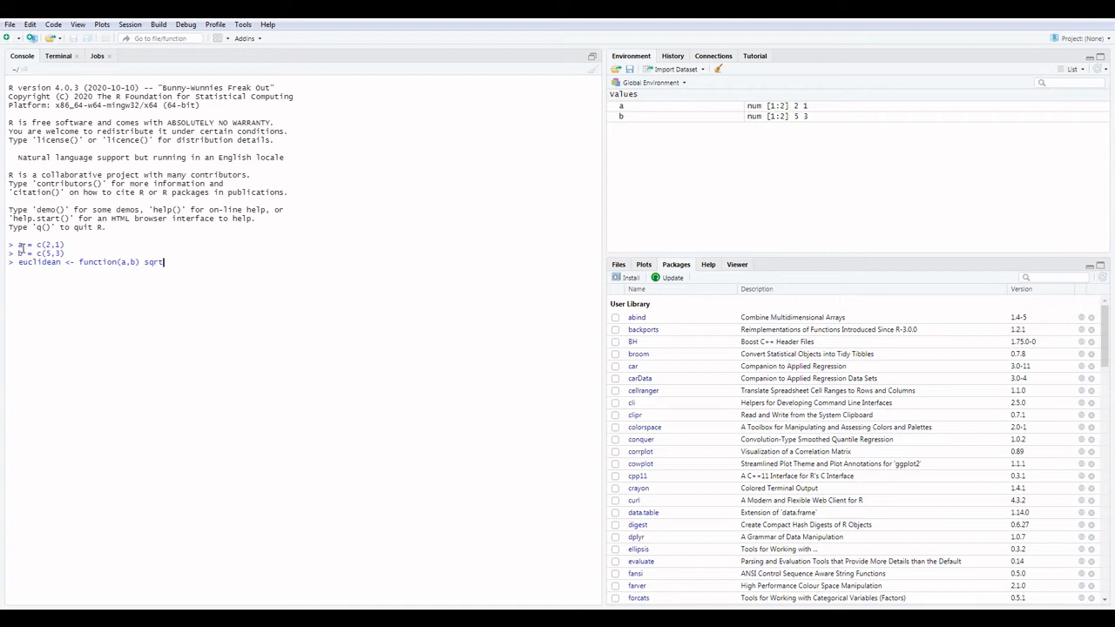
type("(sum(()))")
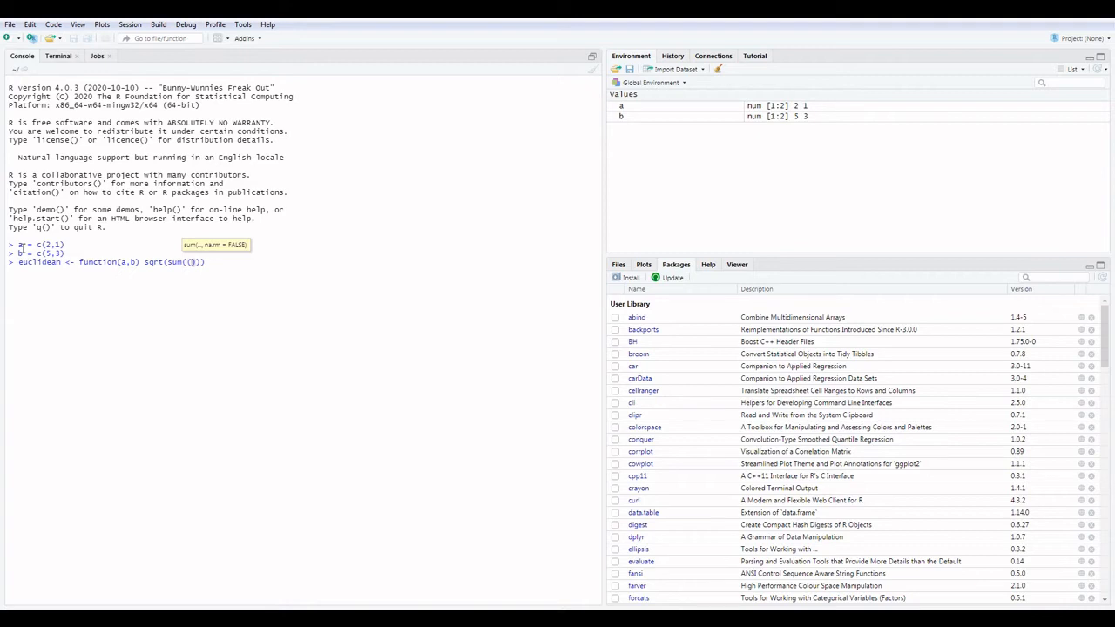
type("a-")
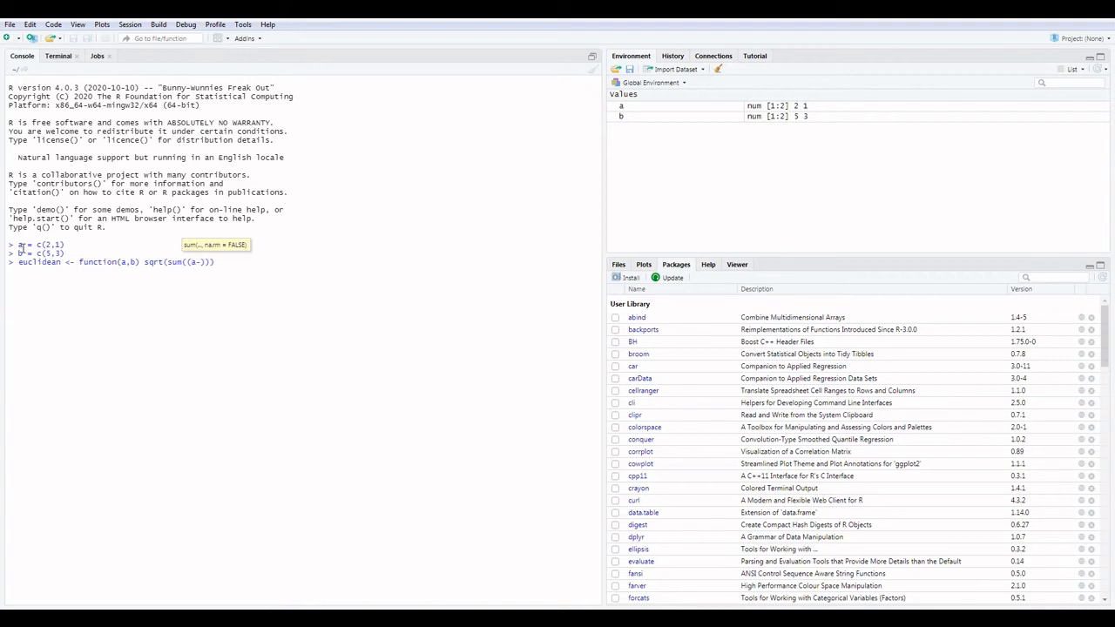
type("b")
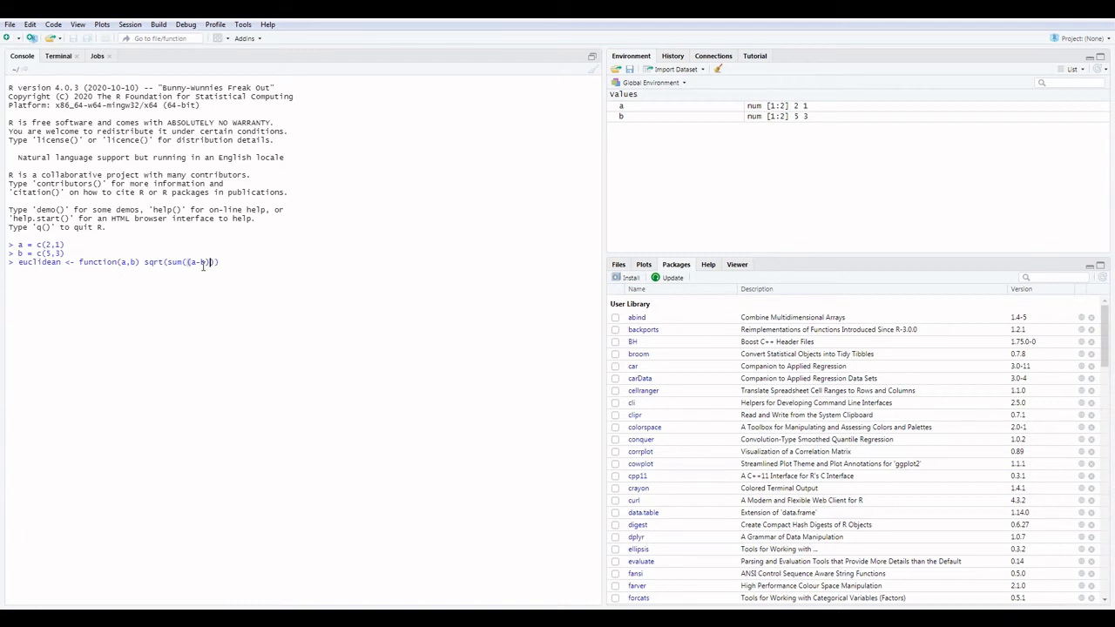
Step: Insert ^2 so the body reads sqrt(sum((a-b)^2))
type("^2")
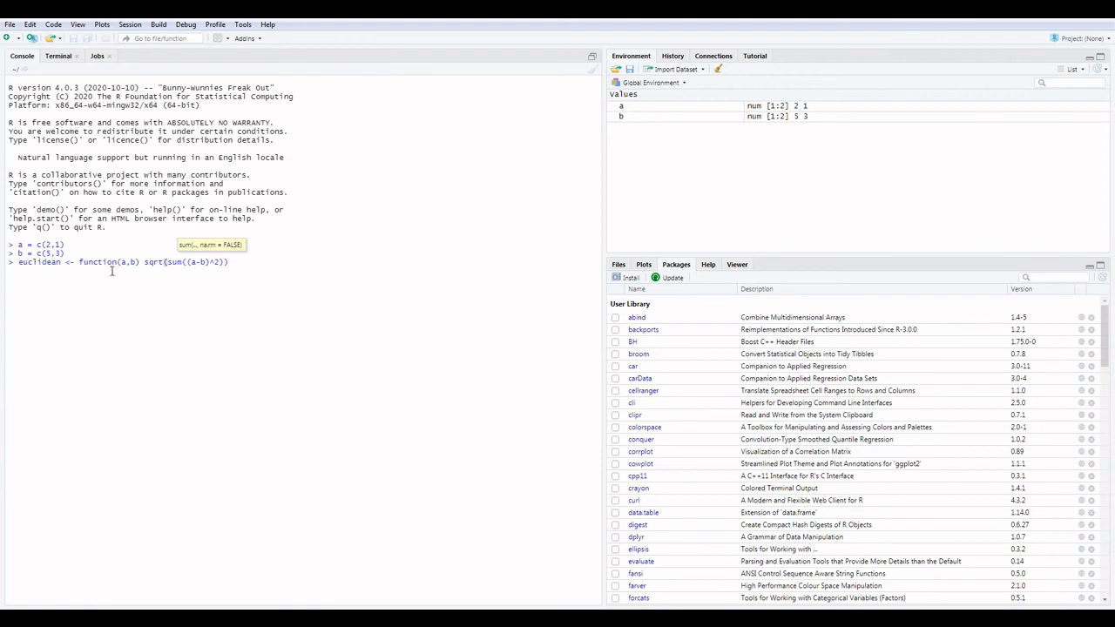
Step: Run the definition, then evaluate euclidean(a,b) to print 3.605551
key("Return")
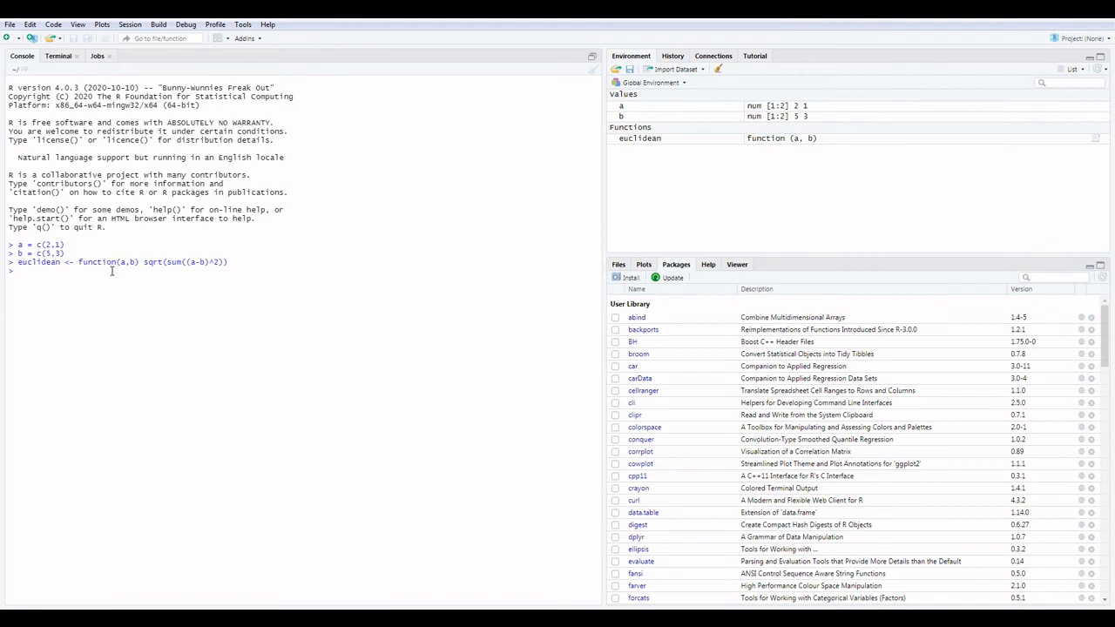
type("e")
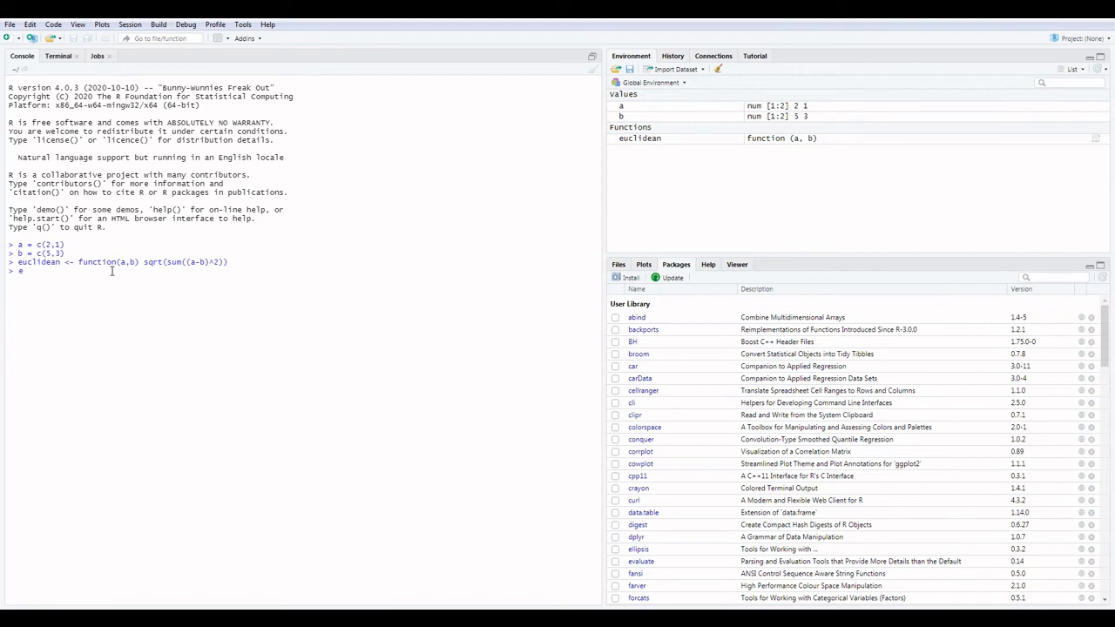
type("uclidean")
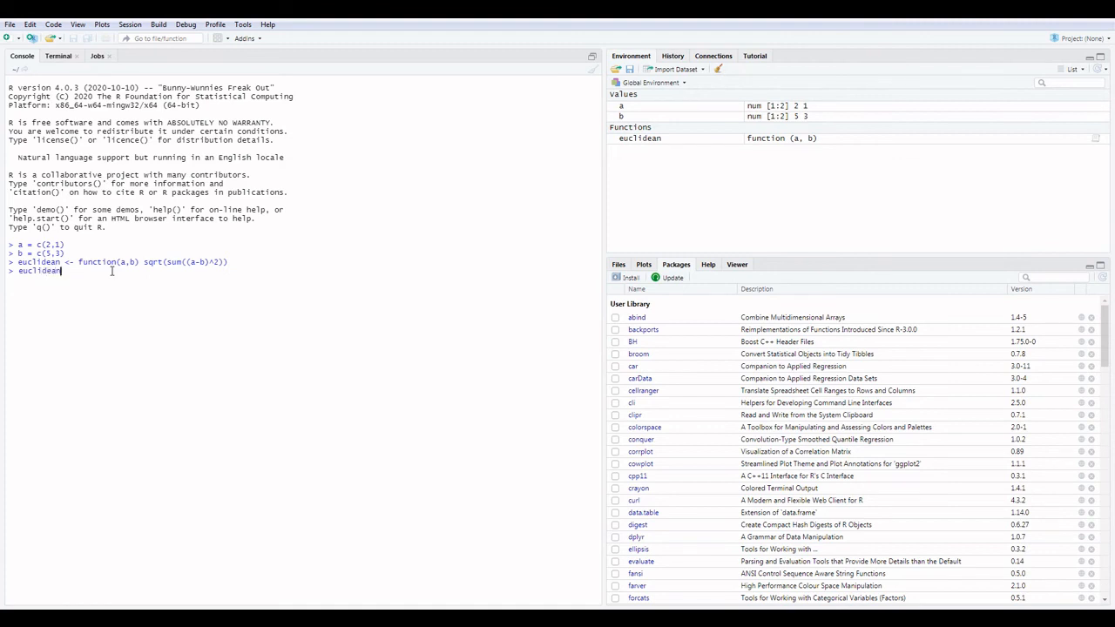
type("()")
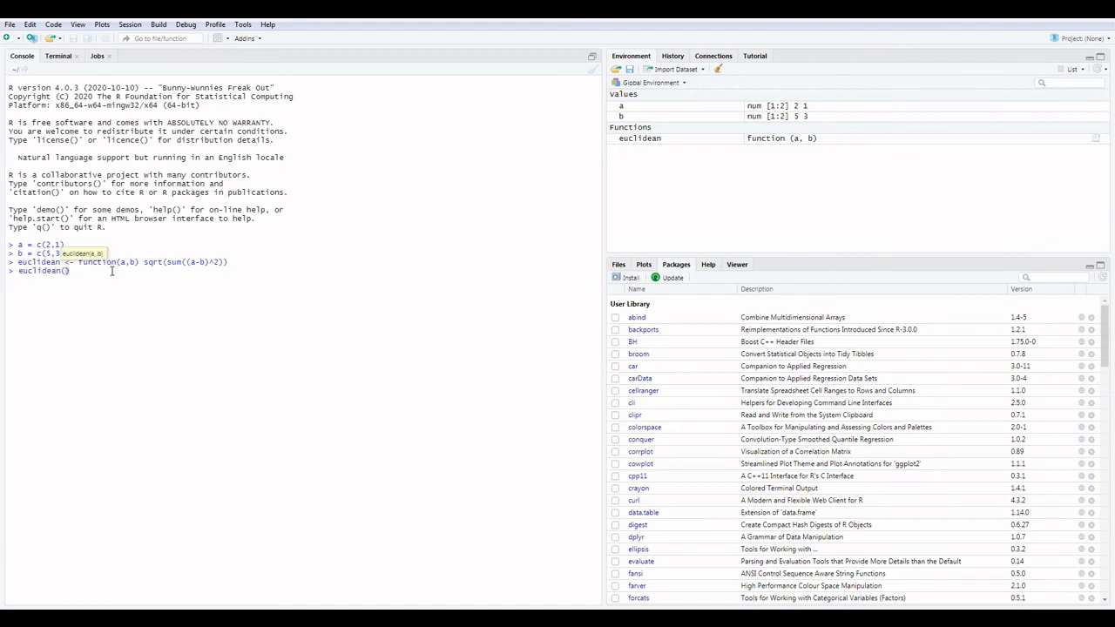
type("a,b")
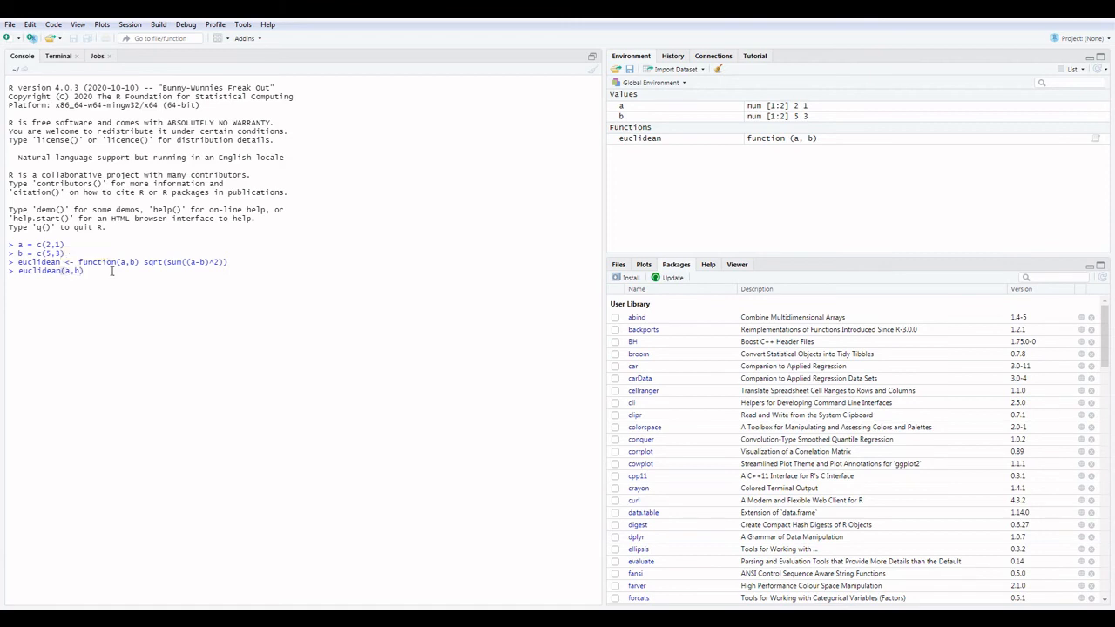
key("Return")
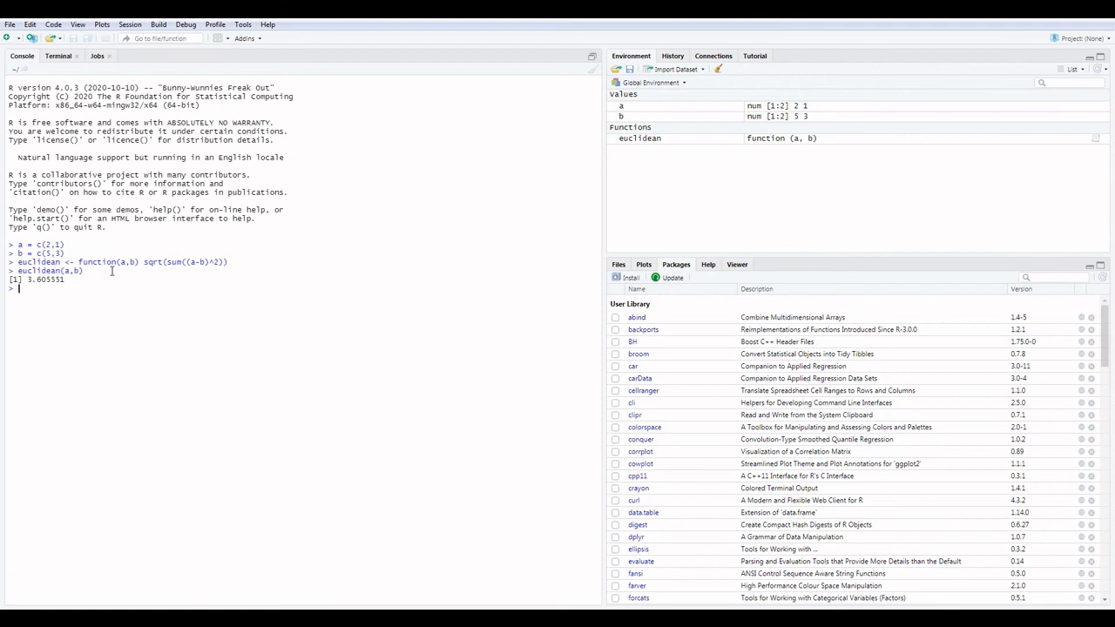